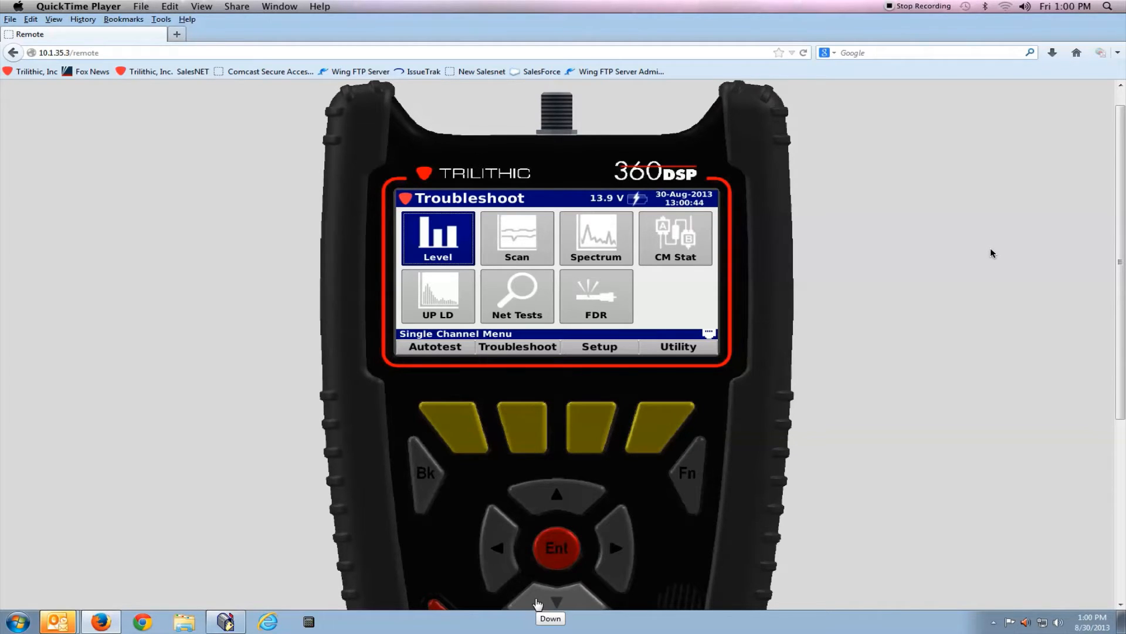
mouse_move(822, 421)
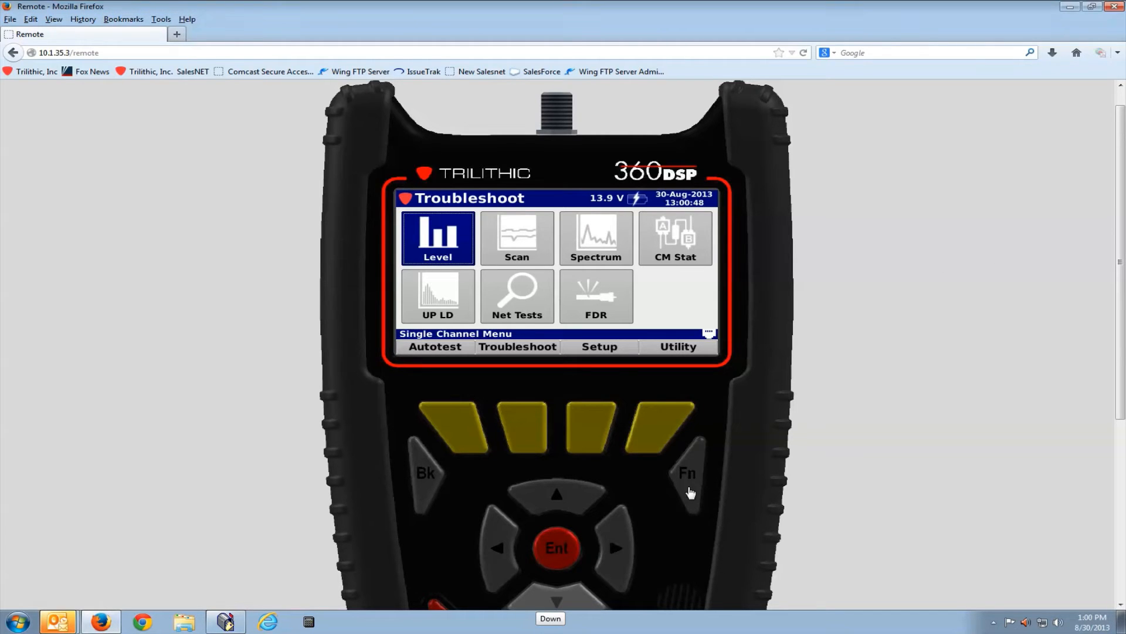
mouse_move(616, 463)
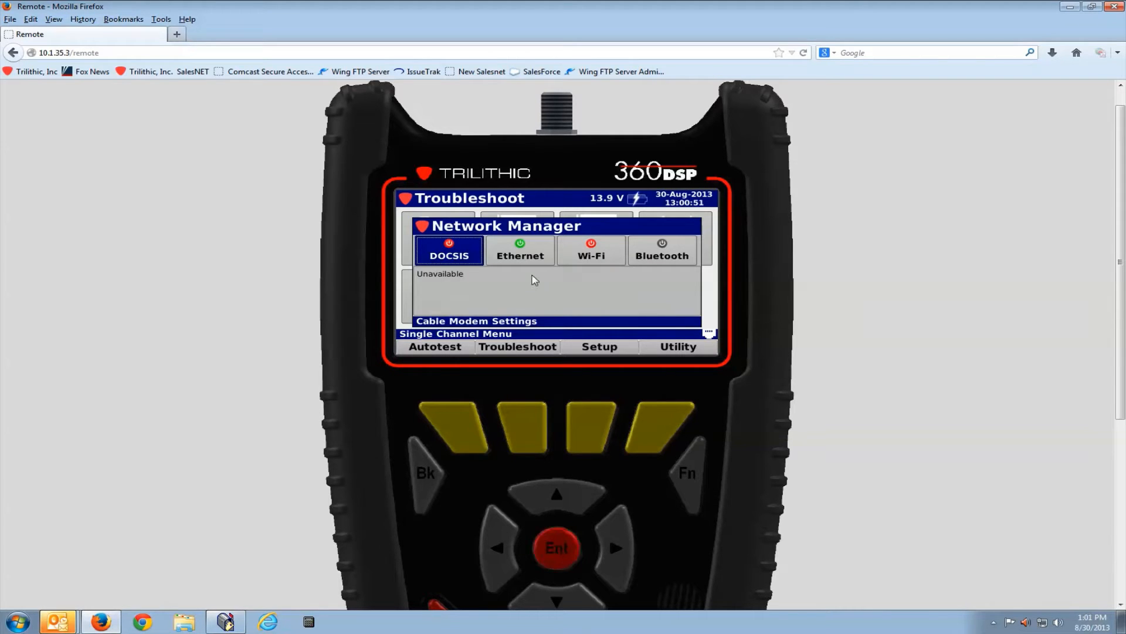
mouse_move(427, 473)
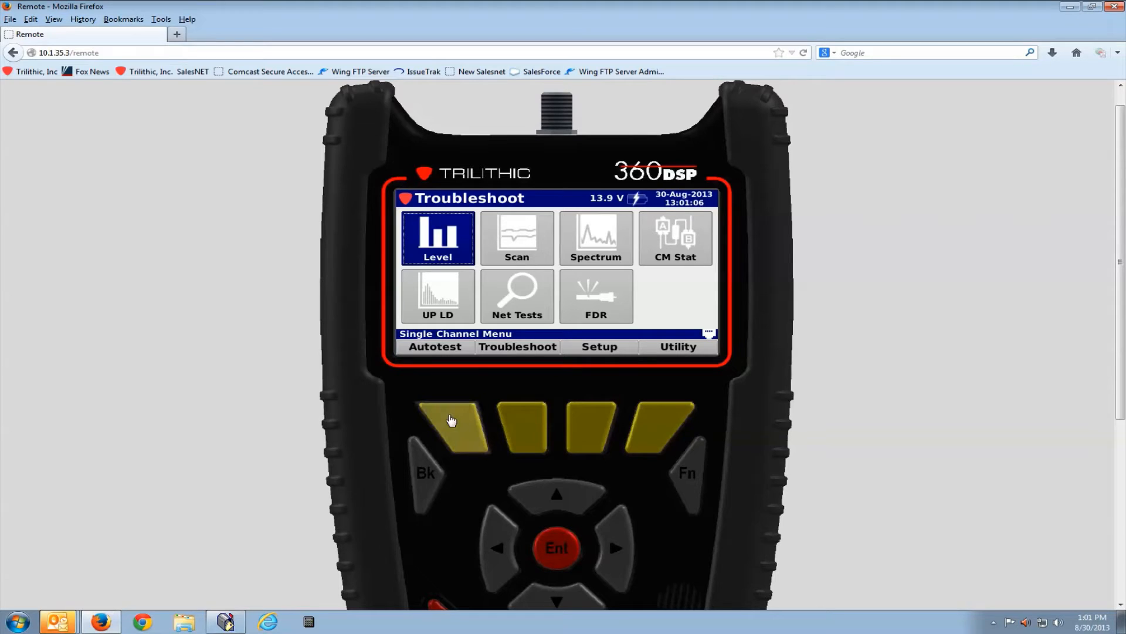
Enter the Autotest menu and launch ViewPoint access, bringing up the virtual keyboard.
click(434, 346)
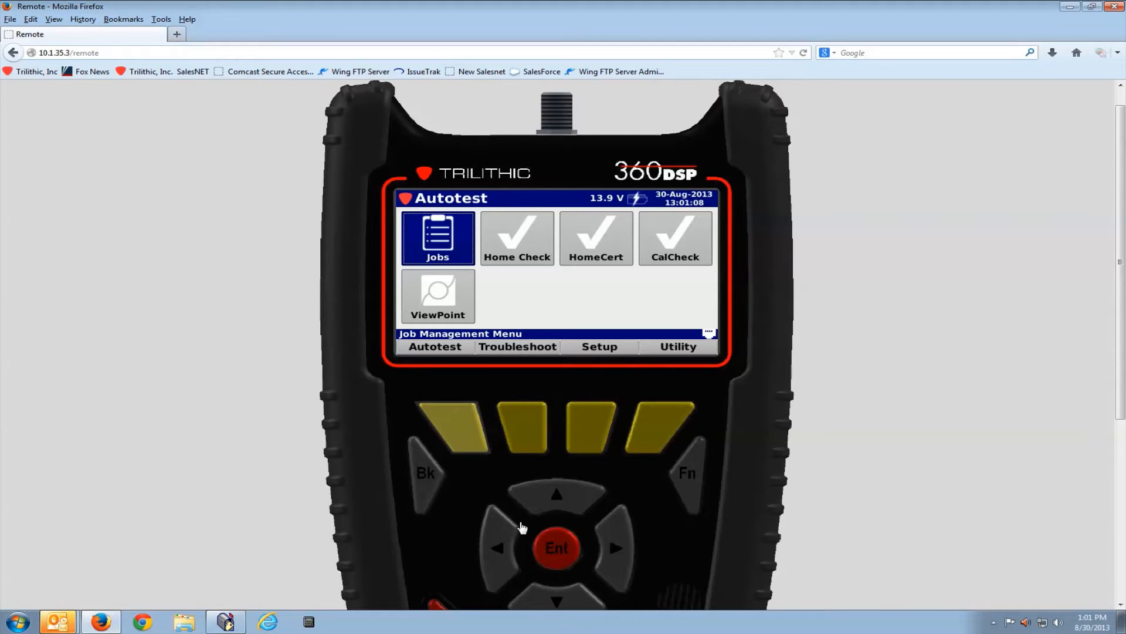
mouse_move(560, 596)
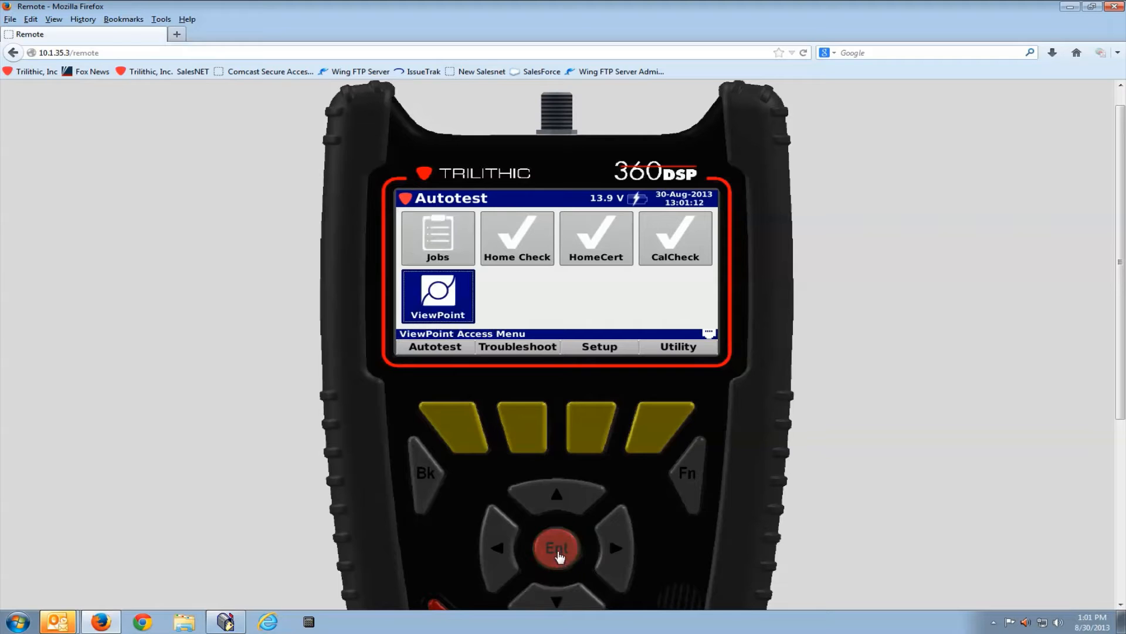
click(438, 296)
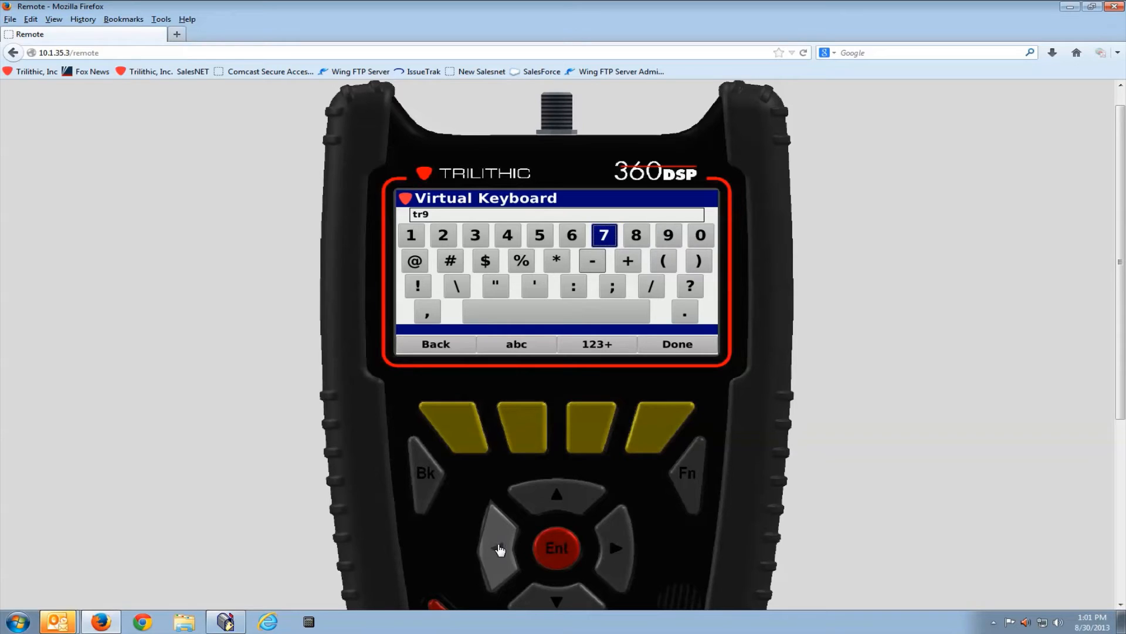
mouse_move(499, 547)
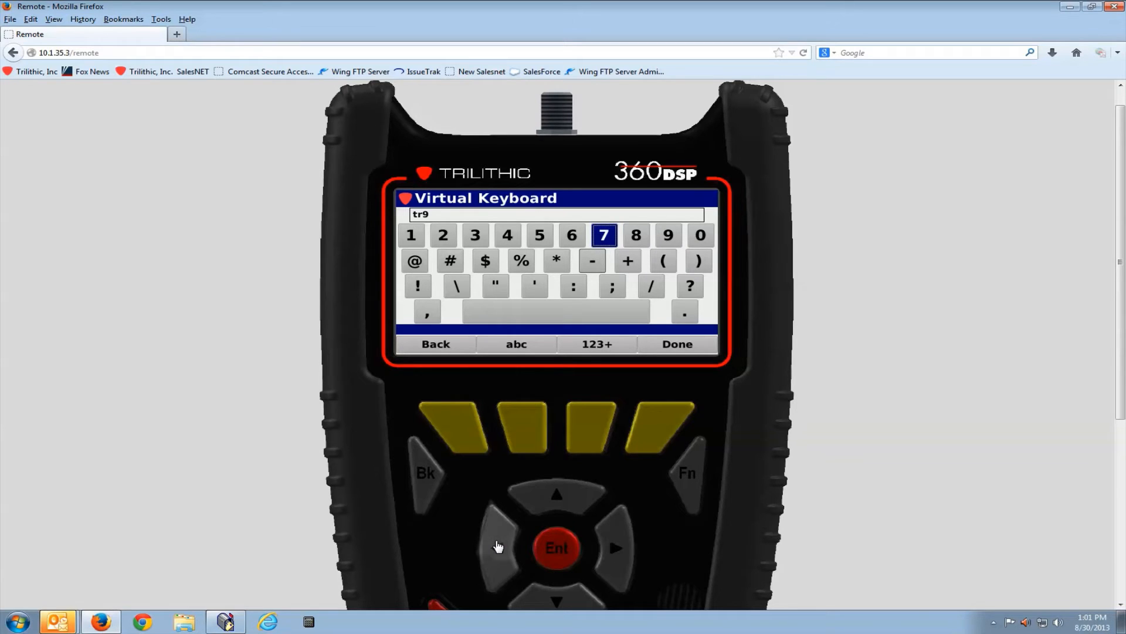
Finish the demo key tr9710 on the virtual keyboard, backspacing the mistaken @.
click(603, 234)
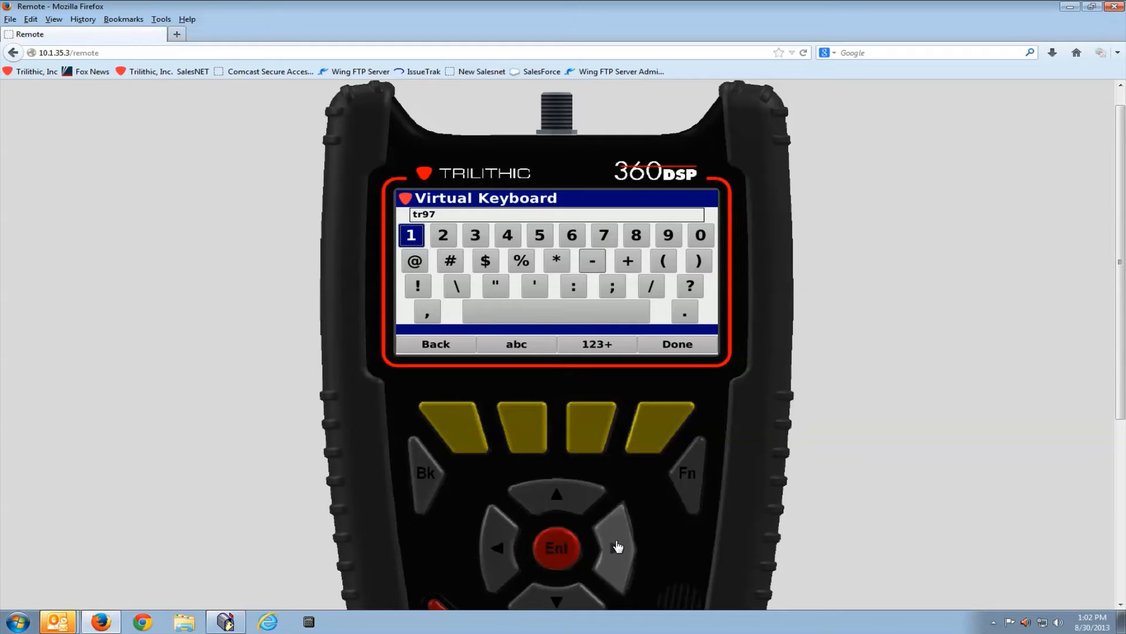
click(443, 234)
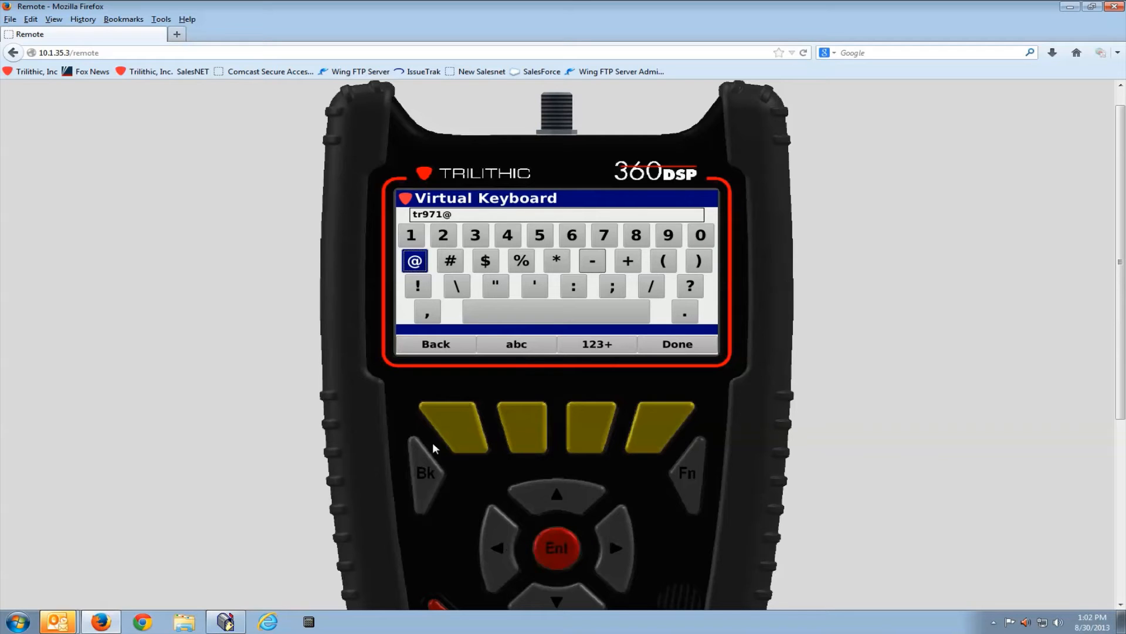
click(451, 424)
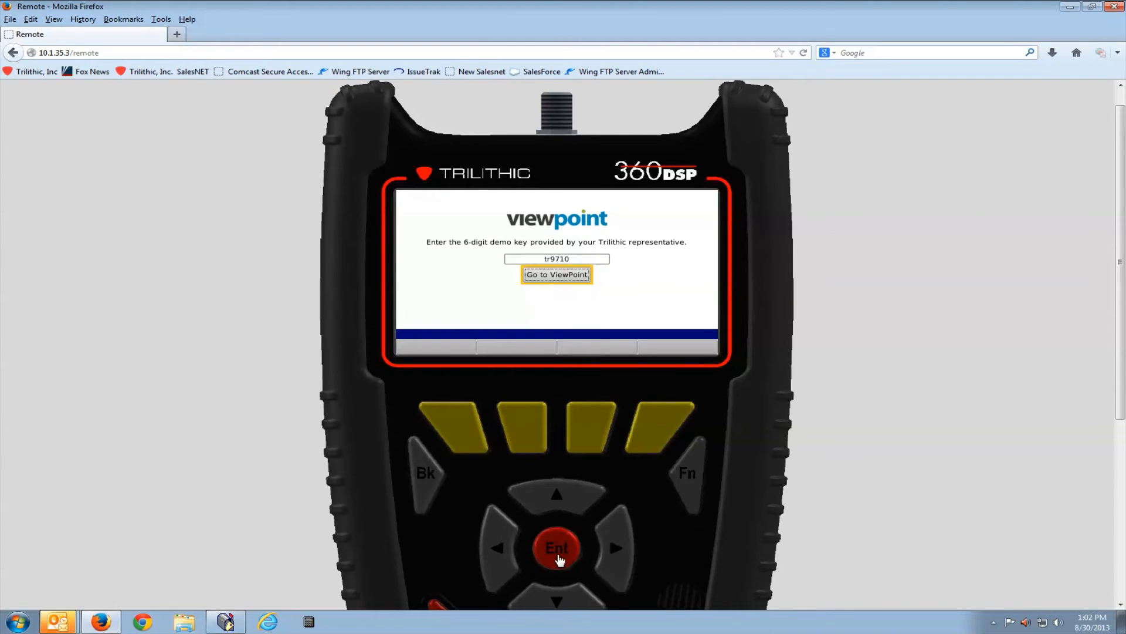
Submit tr9710 via 'Go to ViewPoint' and confirm, connecting Meter 7543 to ViewPoint.
click(557, 547)
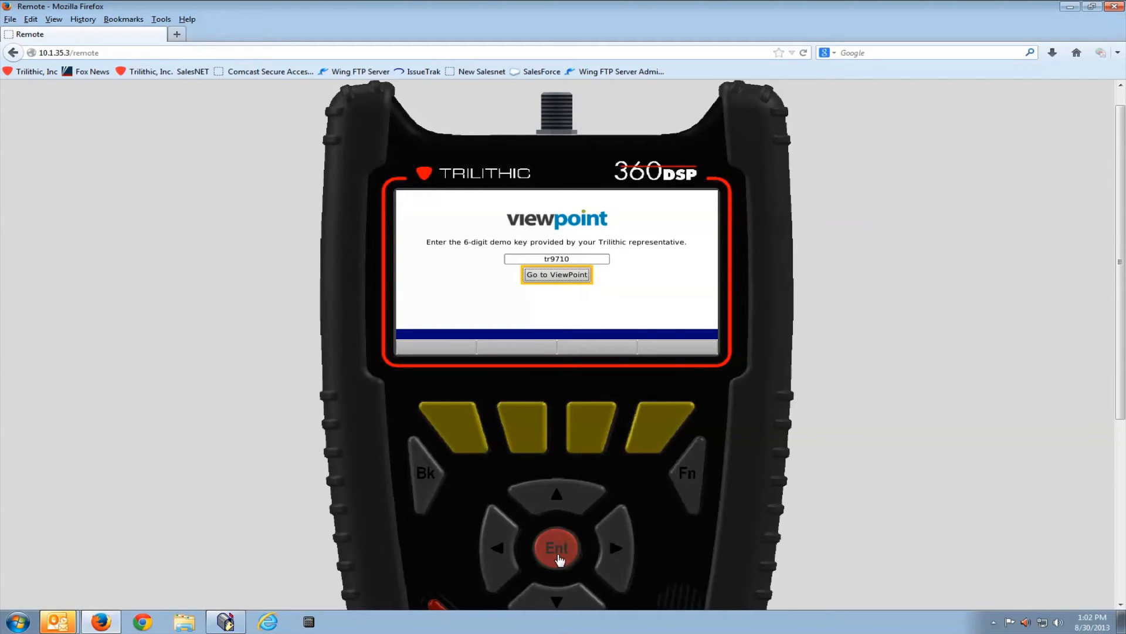
click(557, 275)
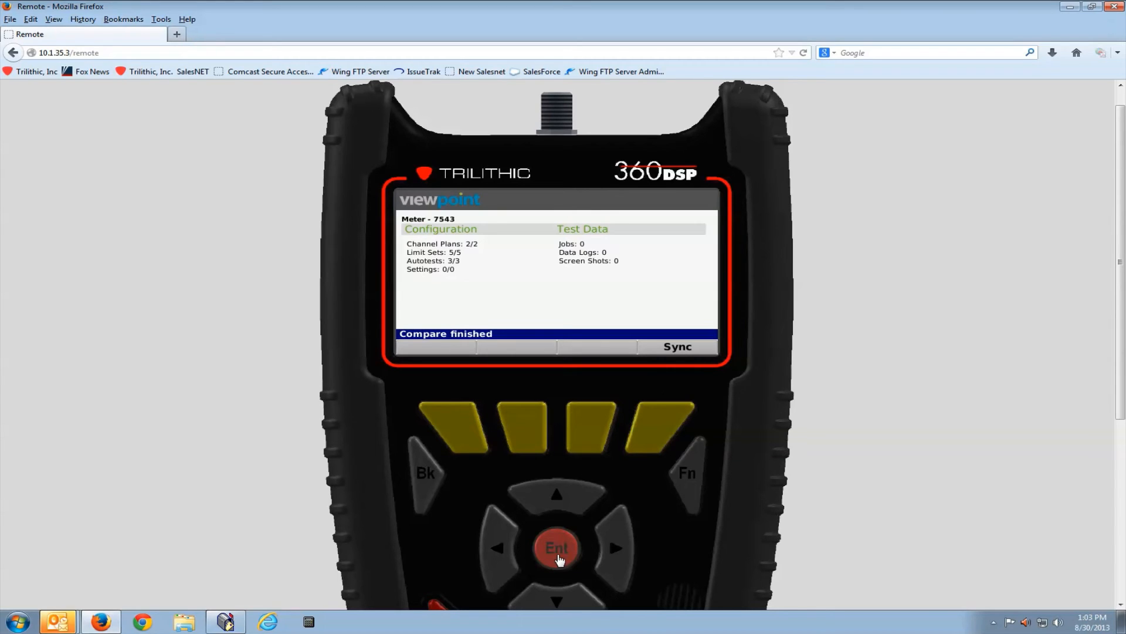
mouse_move(572, 538)
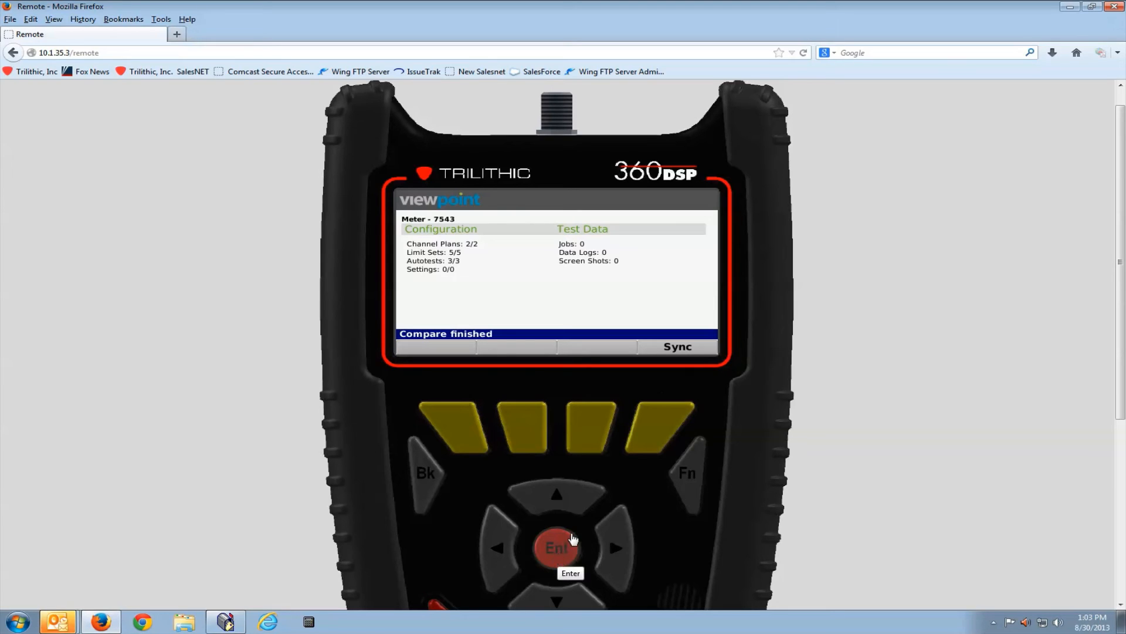
mouse_move(677, 346)
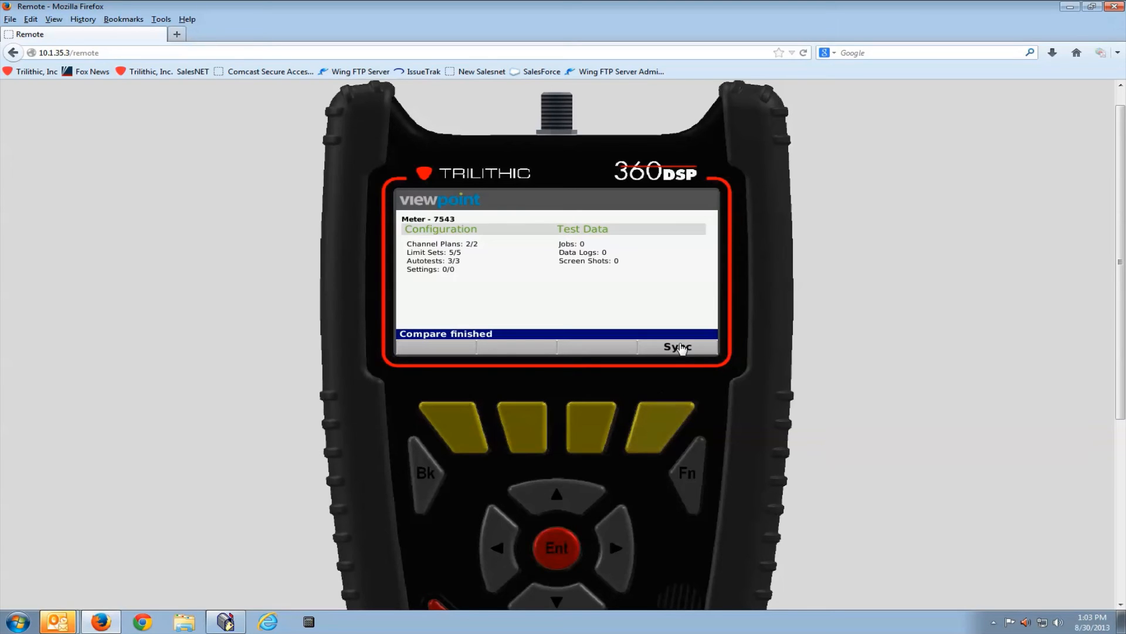